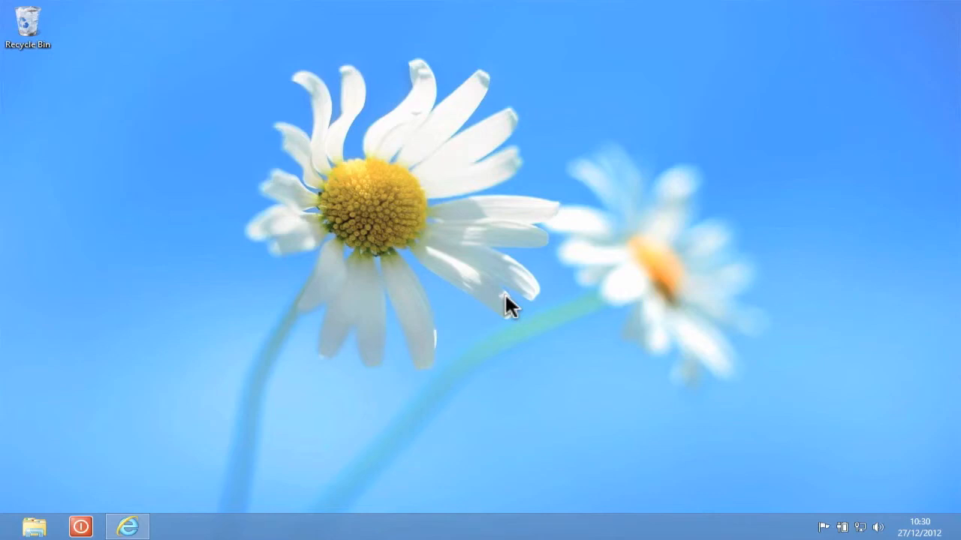
- Create a new empty folder on the desktop via the right-click New menu
{"action": "right_click", "coordinate": [510, 308]}
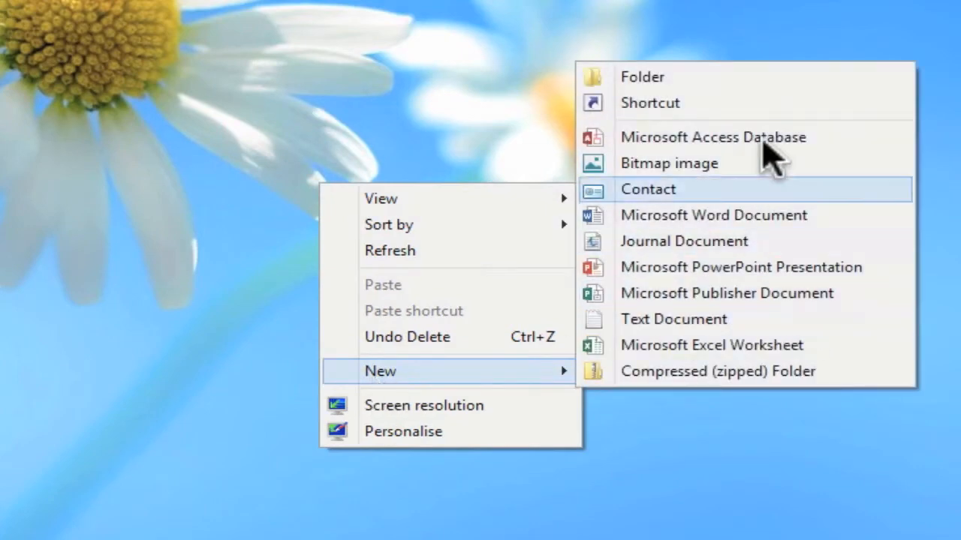
{"action": "mouse_move", "coordinate": [743, 77]}
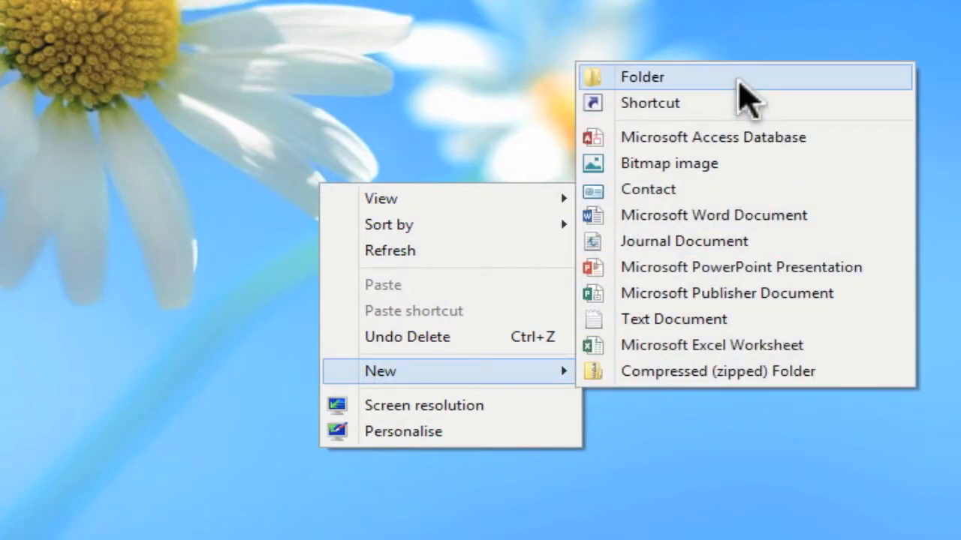
{"action": "left_click", "coordinate": [642, 77]}
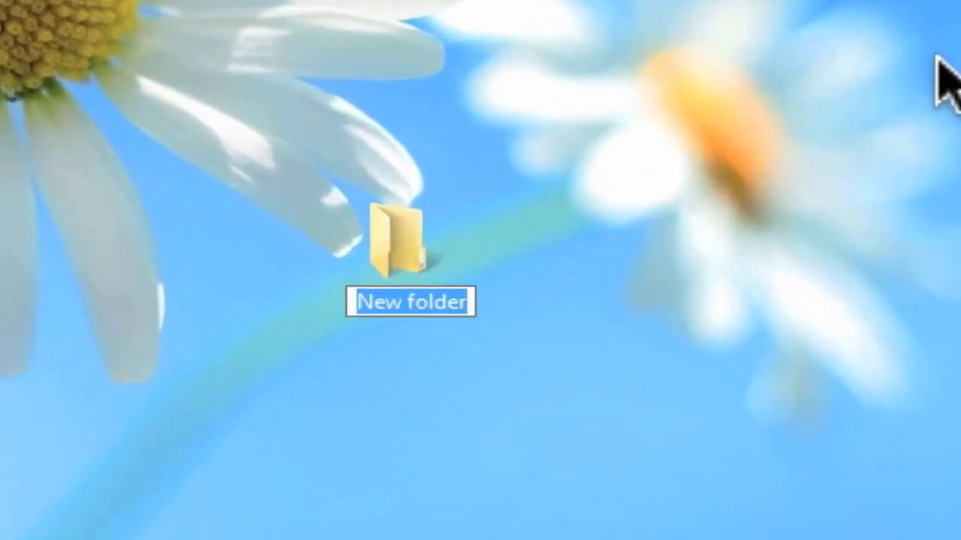
- Name the folder GodMode.{ED7BA470-8E54-465E-825C-99712043E01C} so it becomes a settings icon
{"action": "type", "text": "G"}
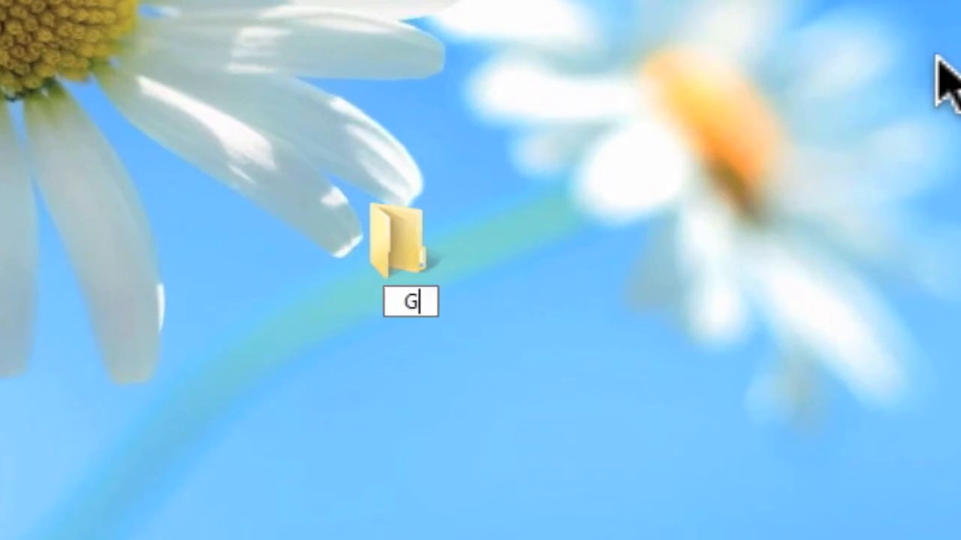
{"action": "type", "text": "odM"}
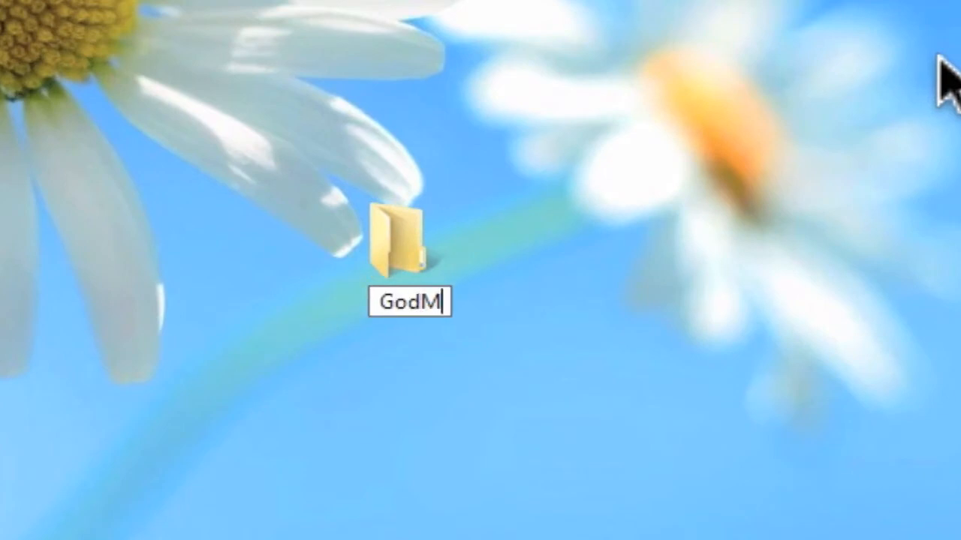
{"action": "type", "text": "ode."}
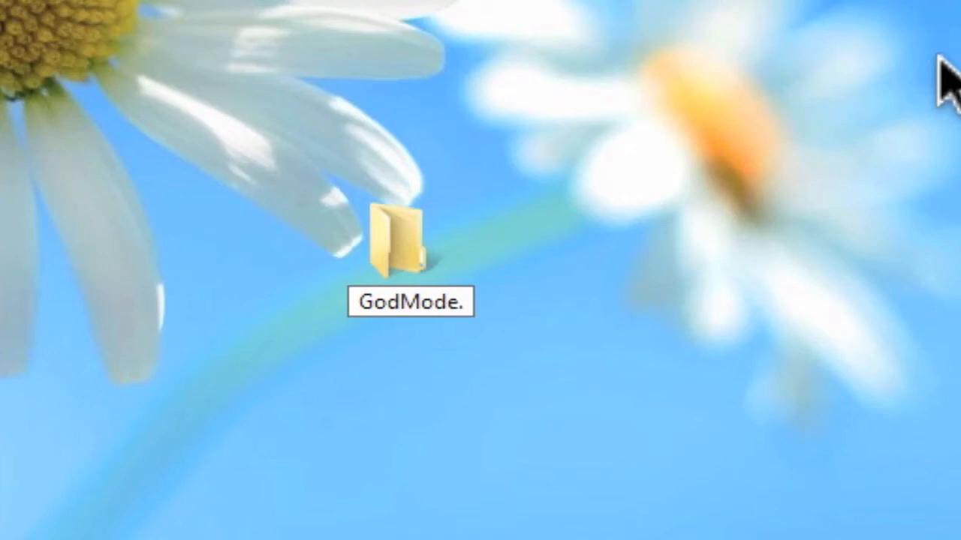
{"action": "type", "text": "{ED"}
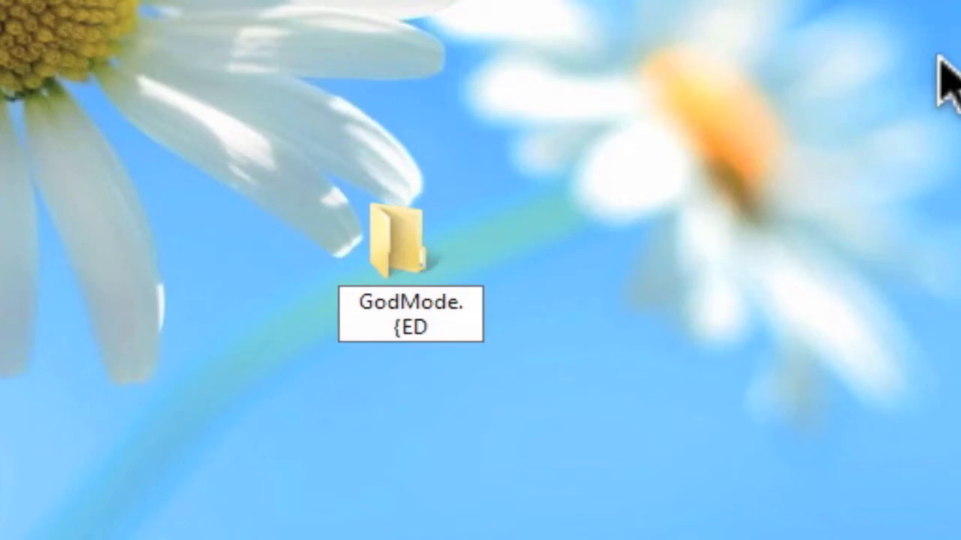
{"action": "type", "text": "7BA"}
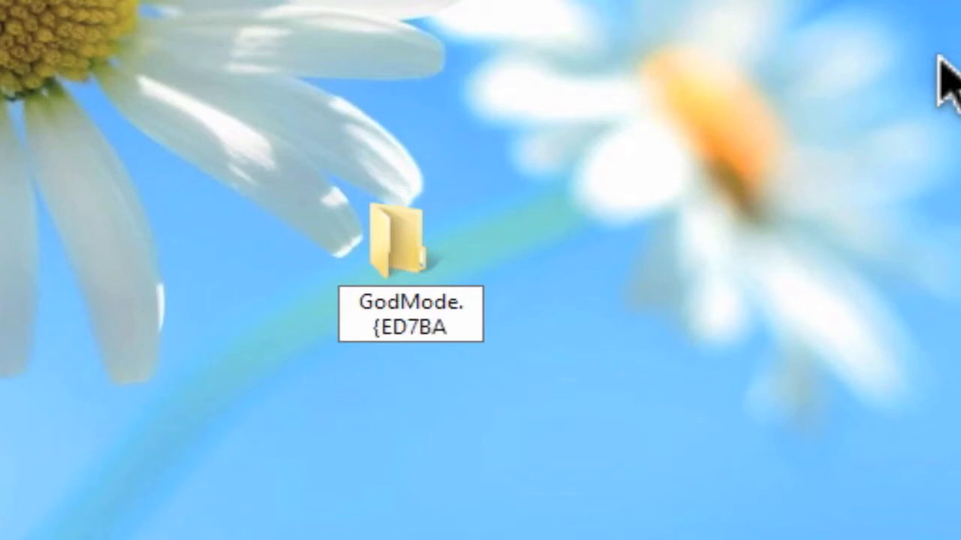
{"action": "type", "text": "470-8E"}
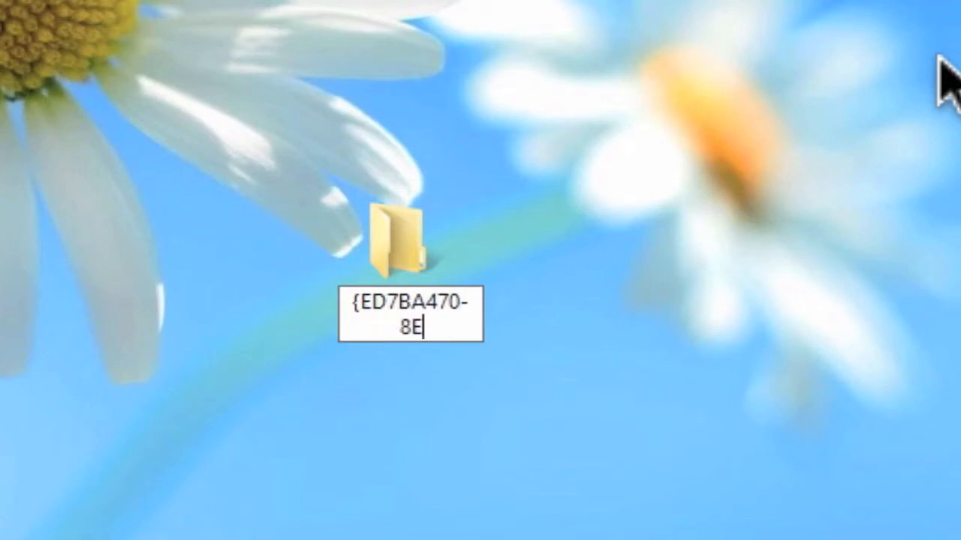
{"action": "type", "text": "GodMode."}
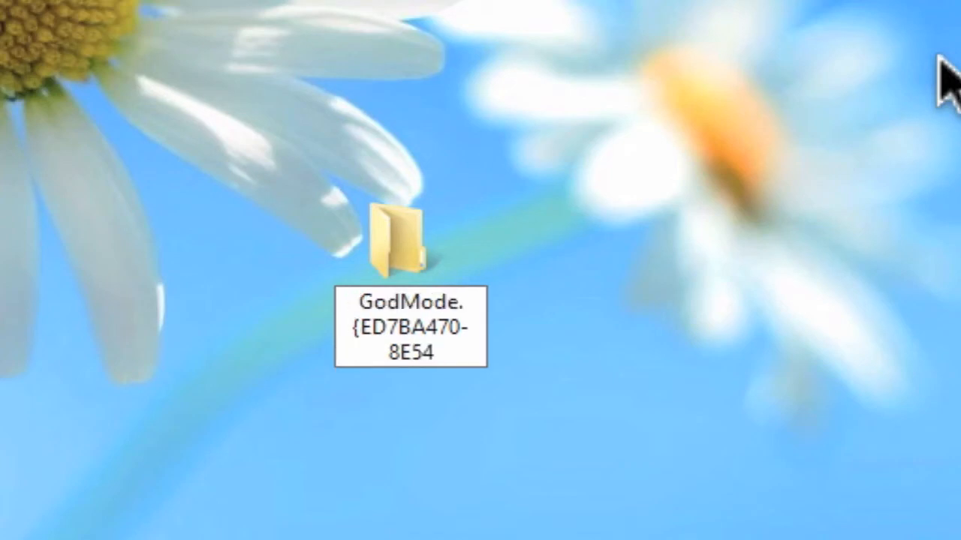
{"action": "type", "text": "-46"}
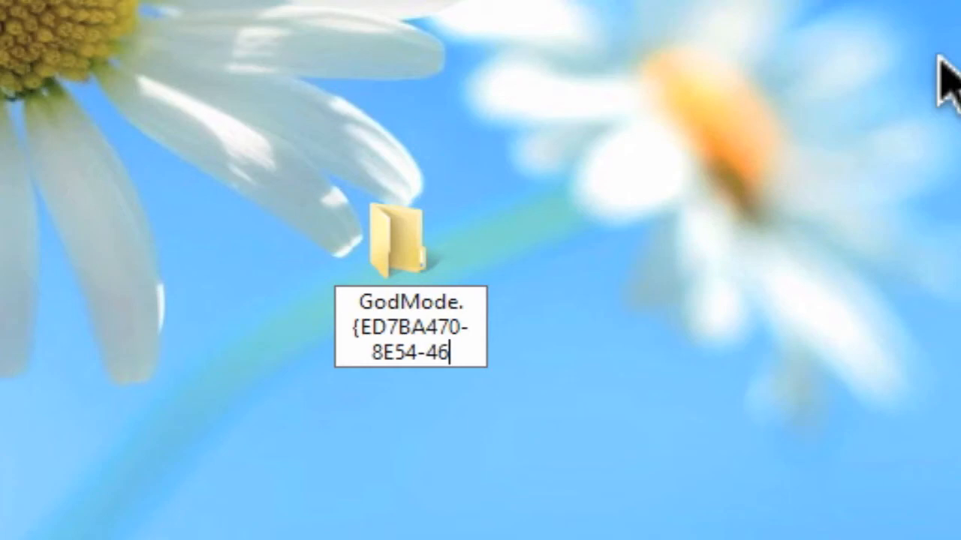
{"action": "type", "text": "5E"}
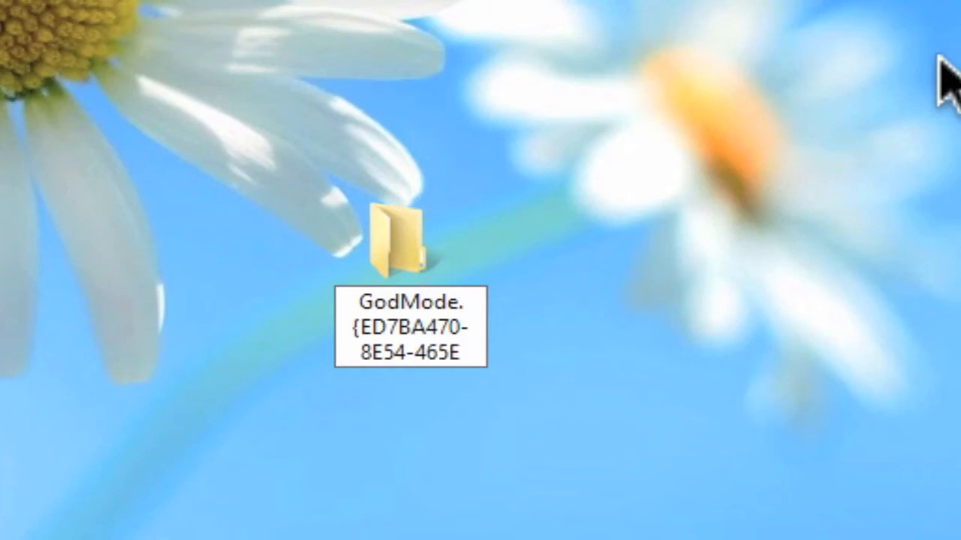
{"action": "type", "text": "-825C-9971"}
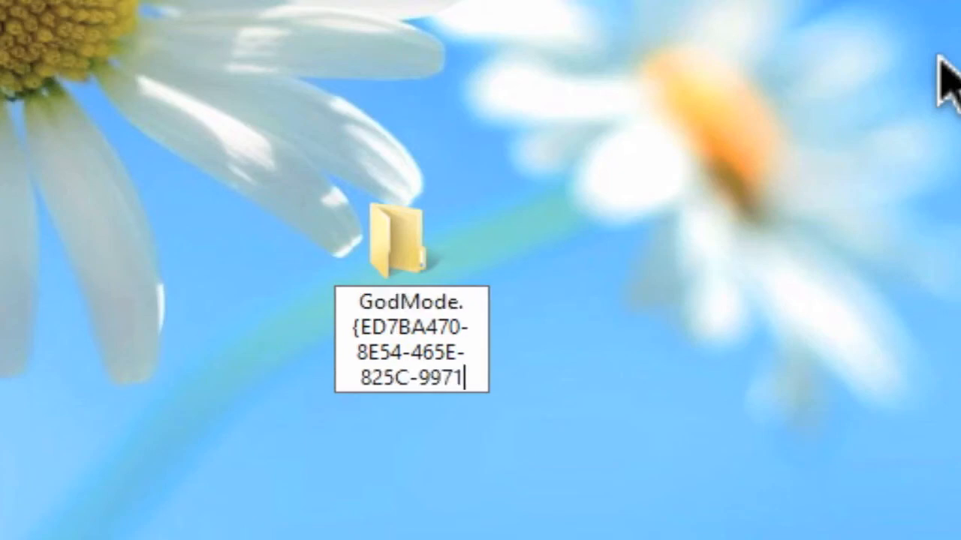
{"action": "type", "text": "2043"}
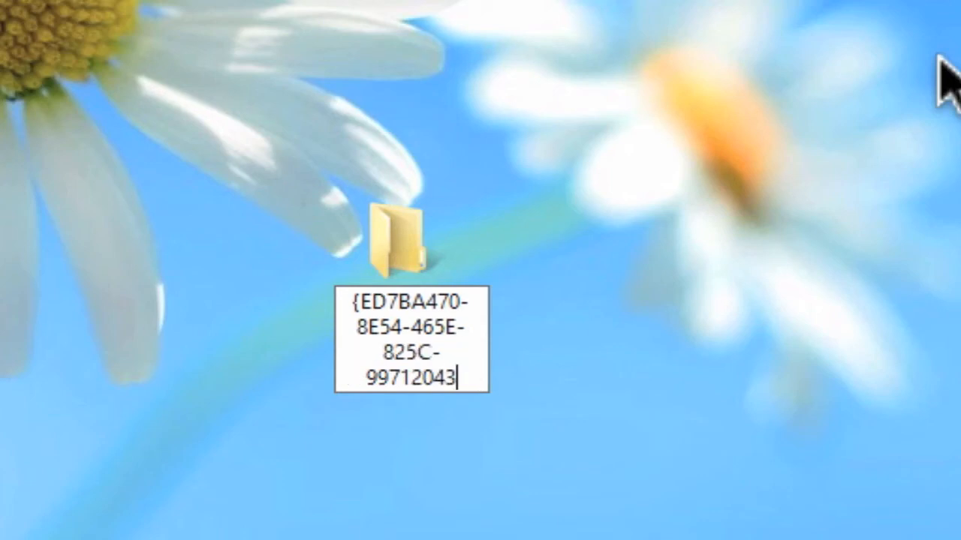
{"action": "type", "text": "E0"}
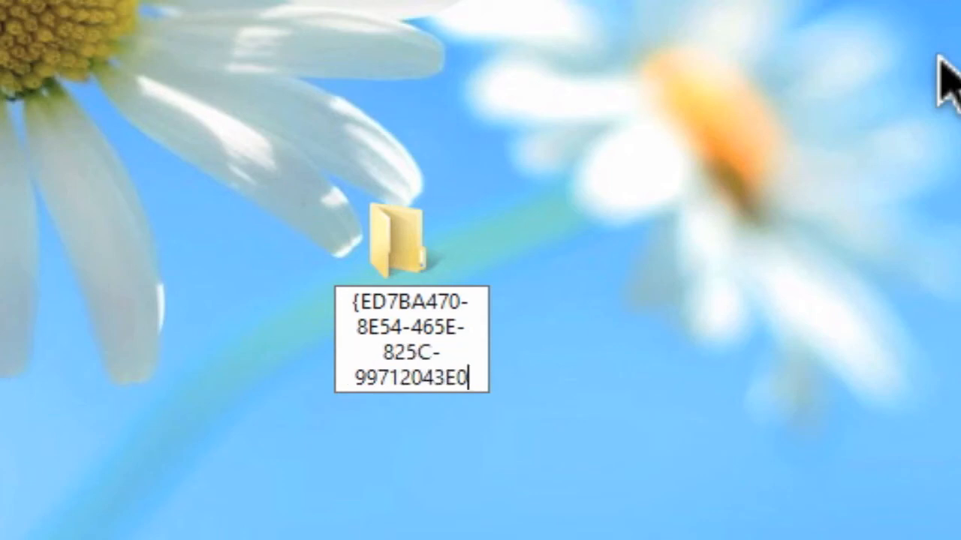
{"action": "type", "text": "1C}"}
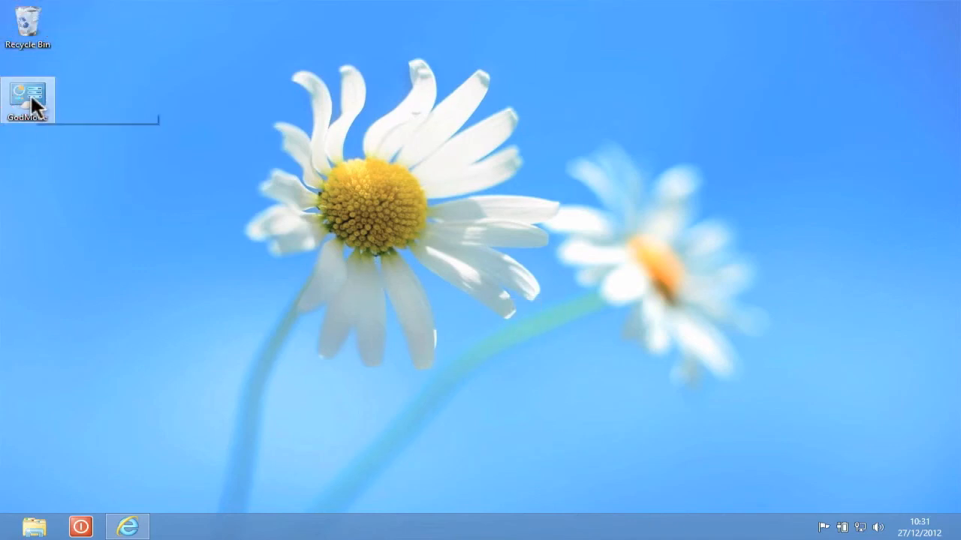
- Open the GodMode folder in File Explorer and scroll through its administrative settings list
{"action": "double_click", "coordinate": [27, 89]}
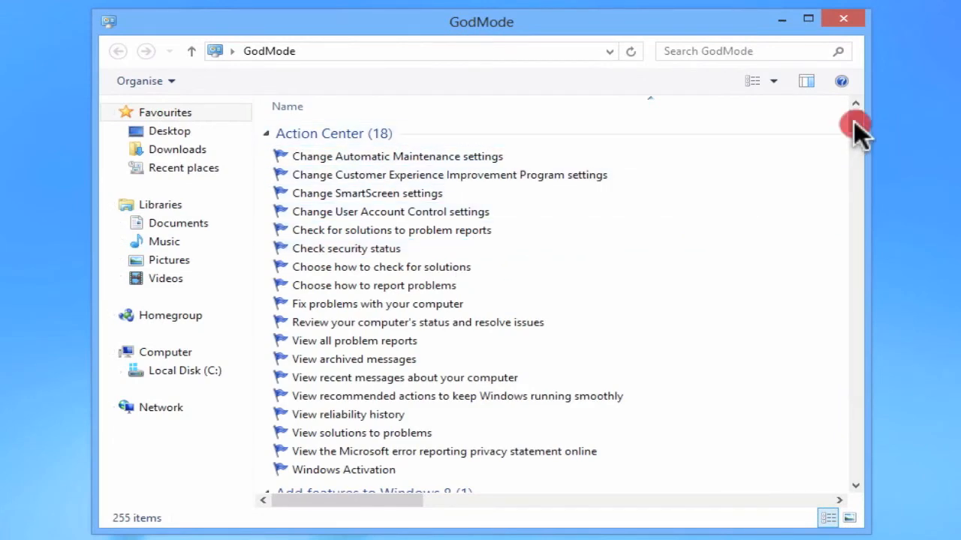
{"action": "scroll", "scroll_direction": "down", "scroll_amount": 3}
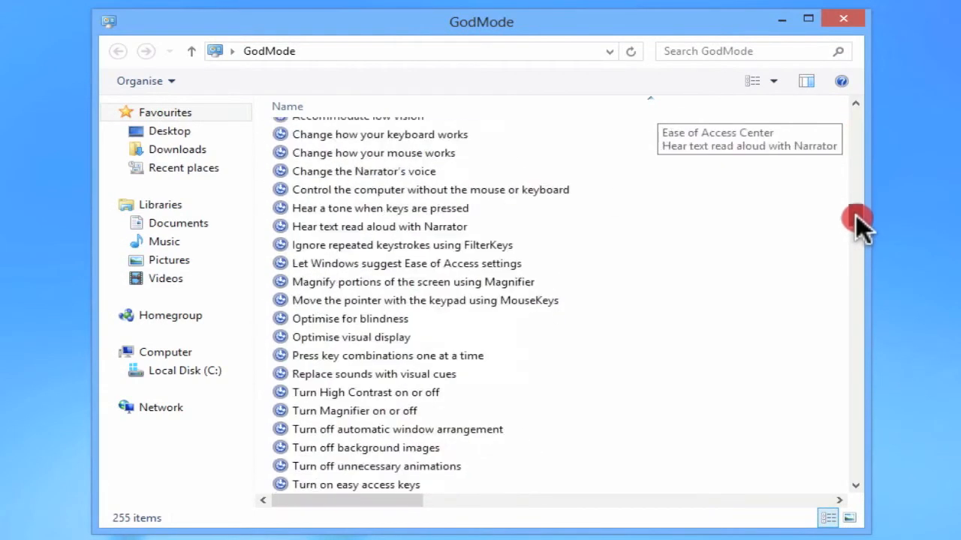